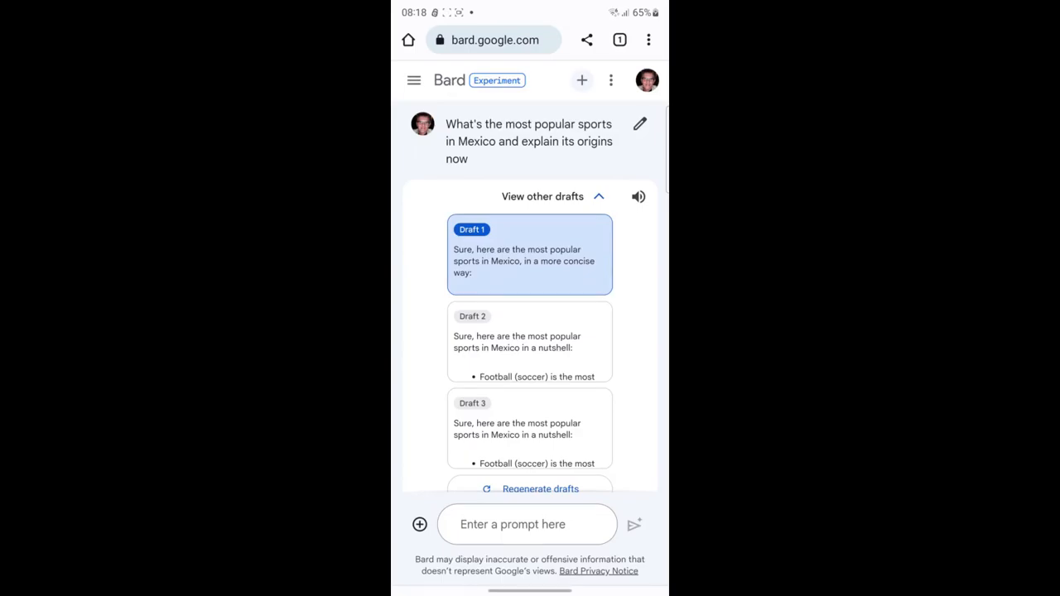
Toggle the earlier answer's other drafts hidden and shown, then focus the prompt box
{"action": "left_click", "coordinate": [541, 195]}
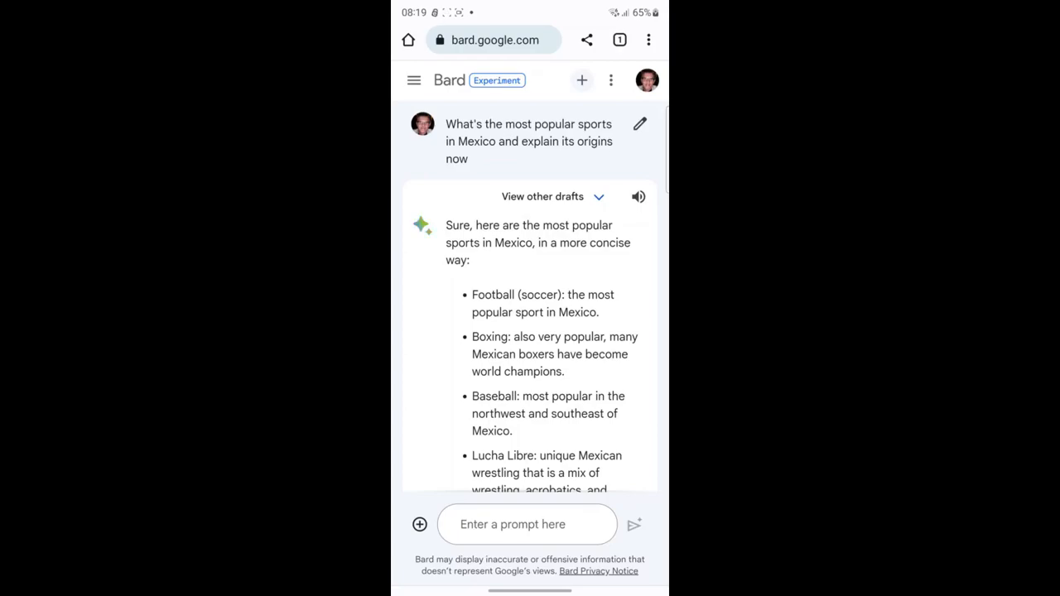
{"action": "left_click", "coordinate": [543, 195]}
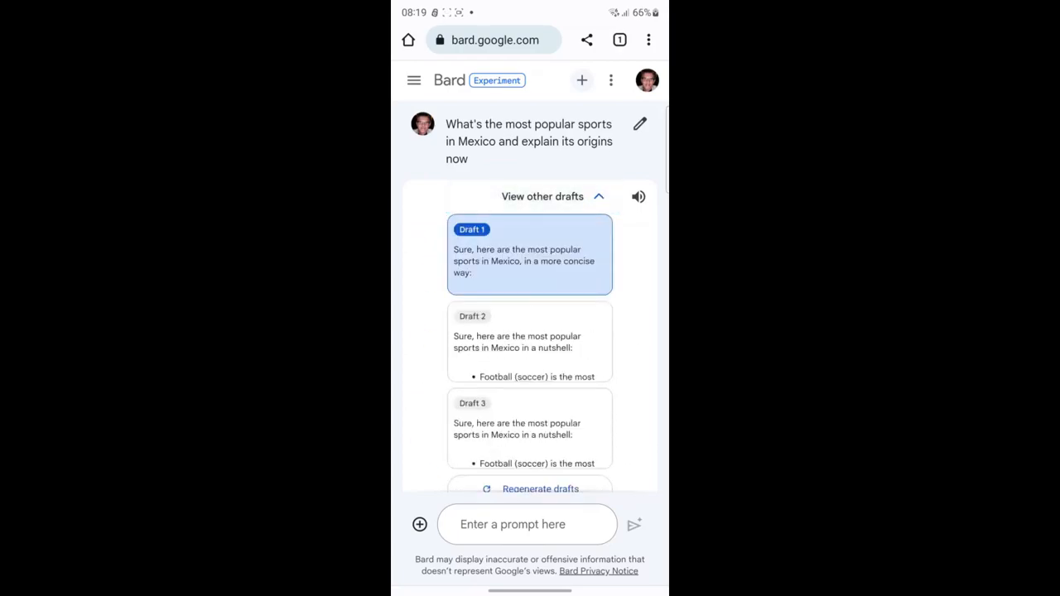
{"action": "left_click", "coordinate": [543, 195]}
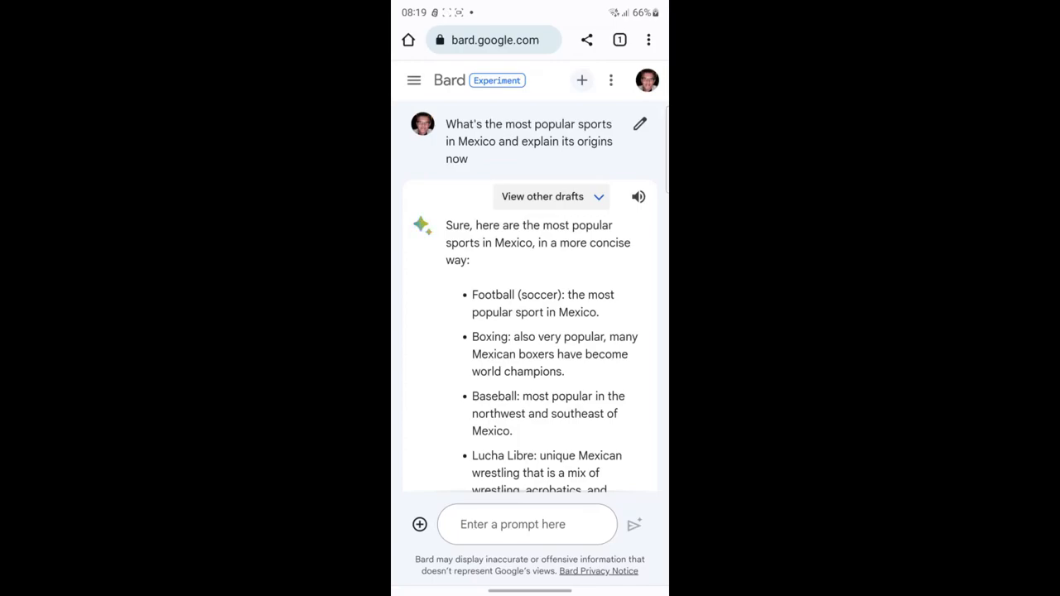
{"action": "left_click", "coordinate": [542, 196]}
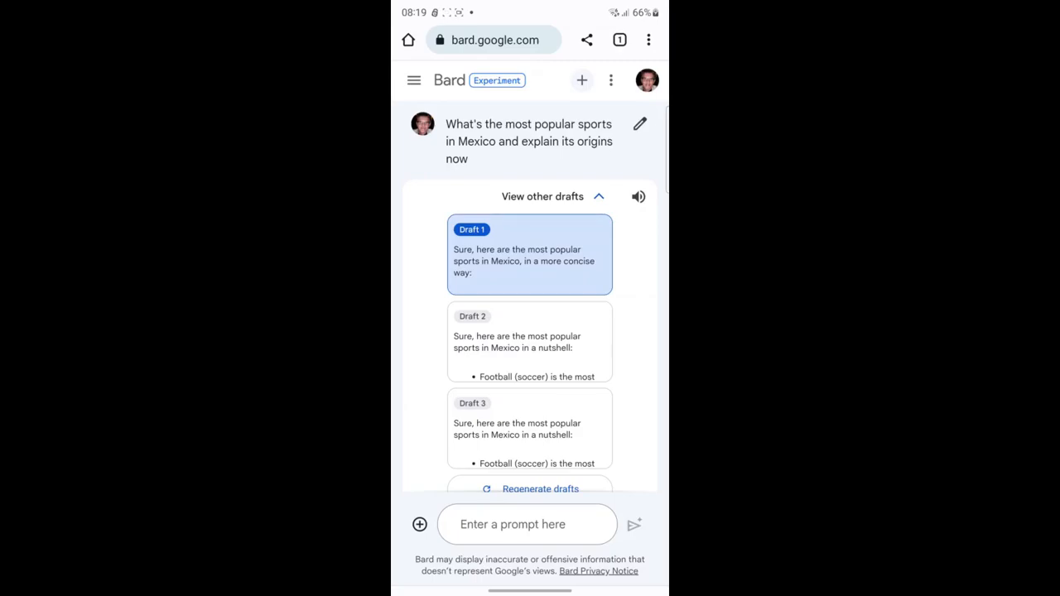
{"action": "left_click", "coordinate": [526, 523]}
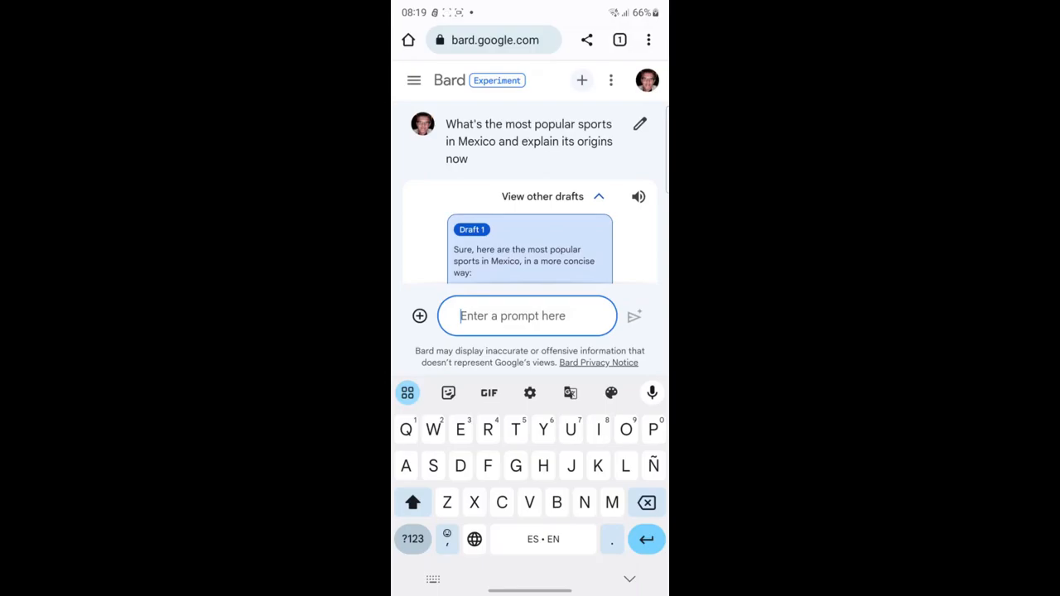
Dictate "What's the most popular sport in Mexico" by voice into the prompt box
{"action": "left_click", "coordinate": [653, 392]}
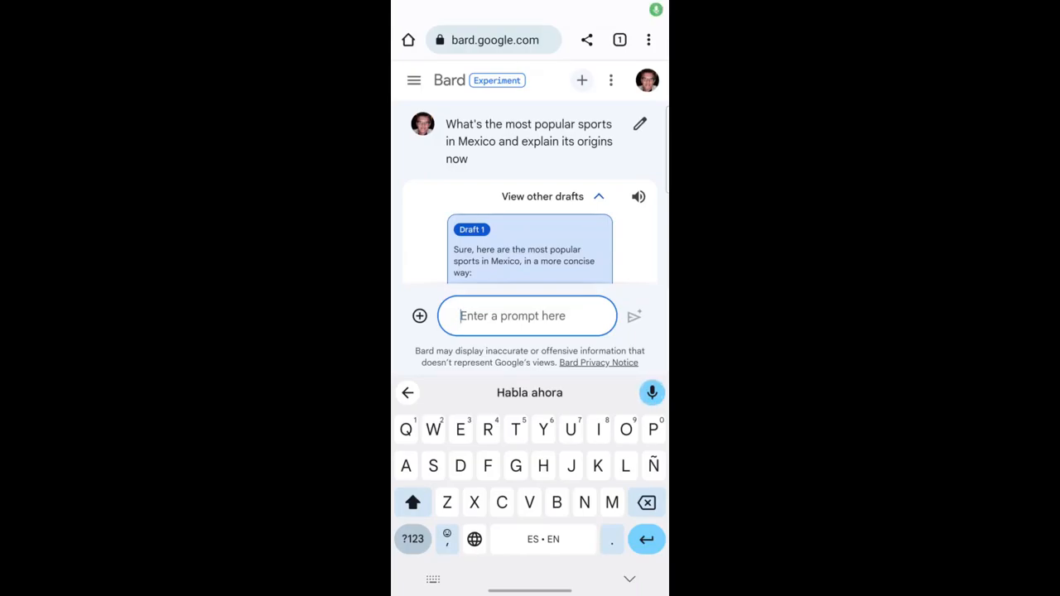
{"action": "left_click", "coordinate": [652, 393]}
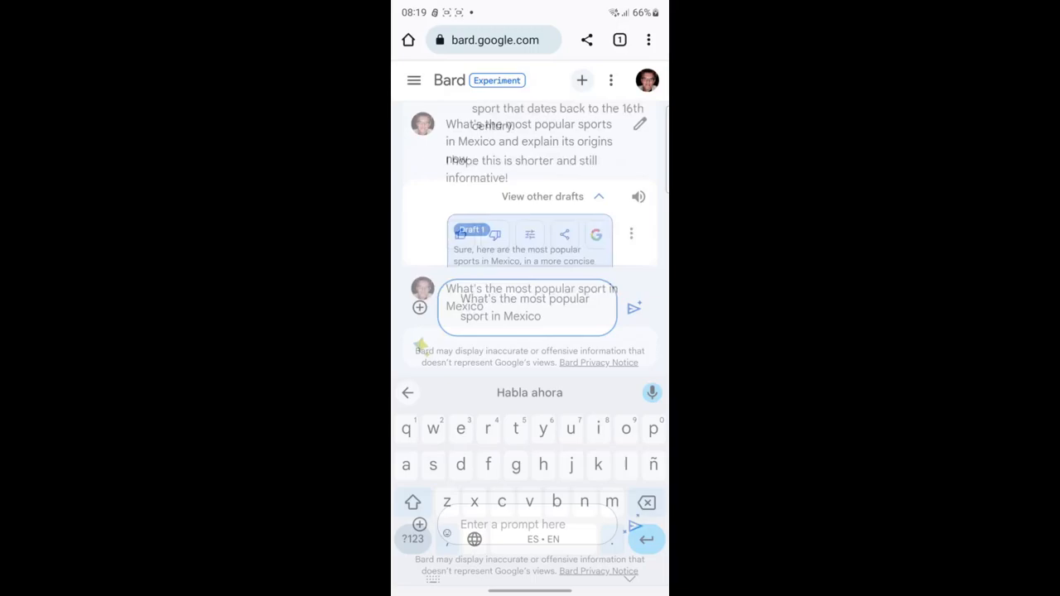
Send the Mexico sport question and request a 'More casual' rewrite of its answer
{"action": "left_click", "coordinate": [634, 308]}
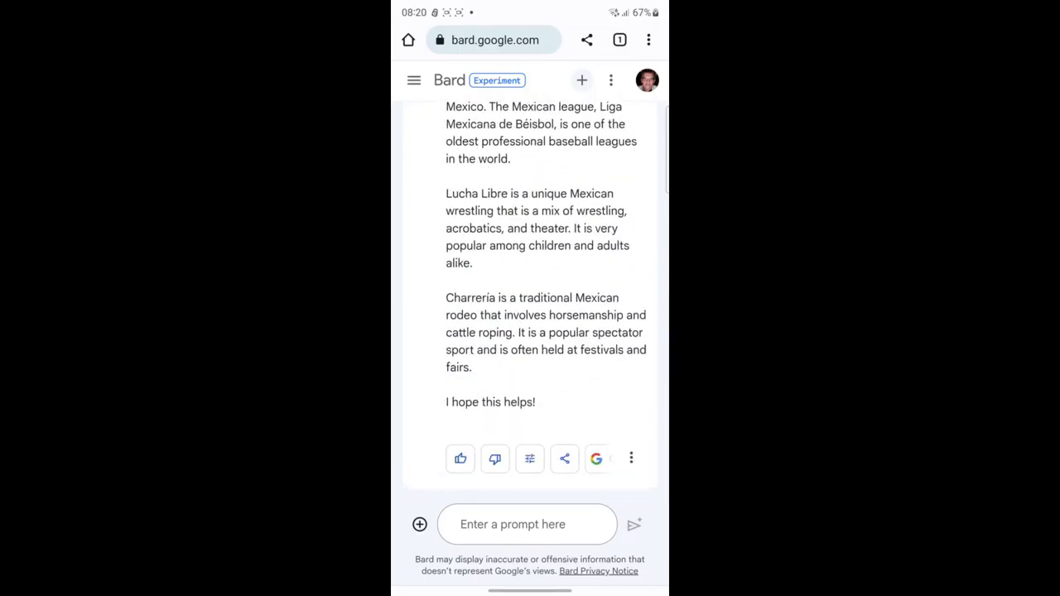
{"action": "left_click", "coordinate": [530, 457]}
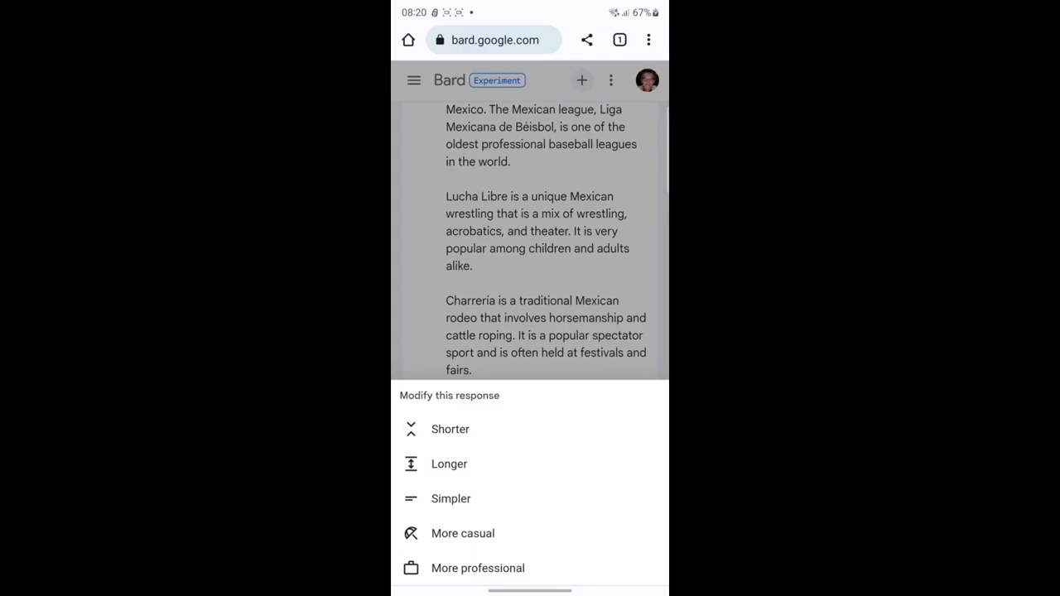
{"action": "left_click", "coordinate": [464, 534]}
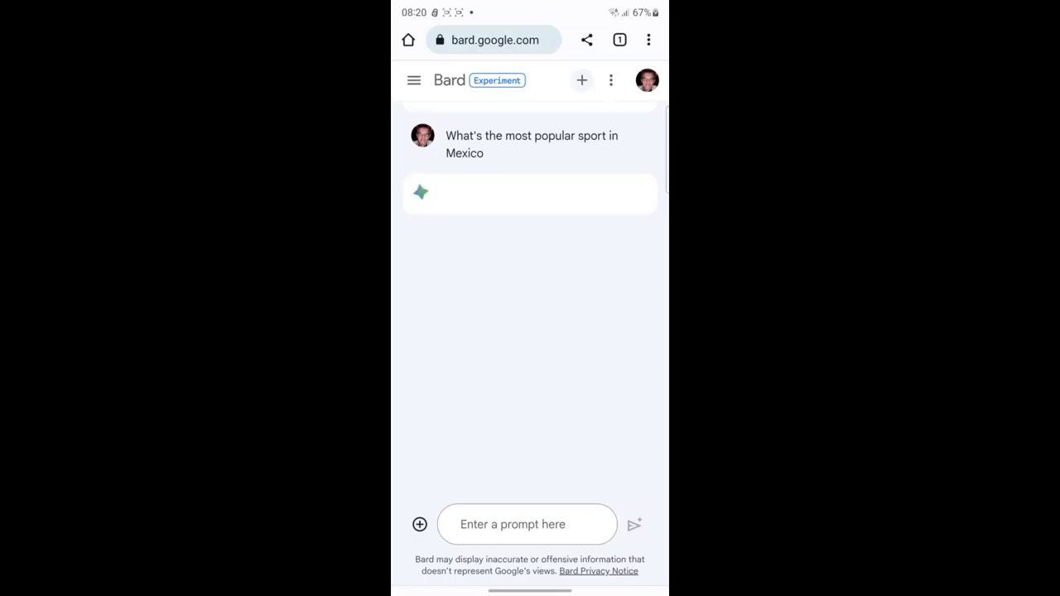
List the three alternative drafts of the casual Mexico sport answer
{"action": "left_click", "coordinate": [635, 523]}
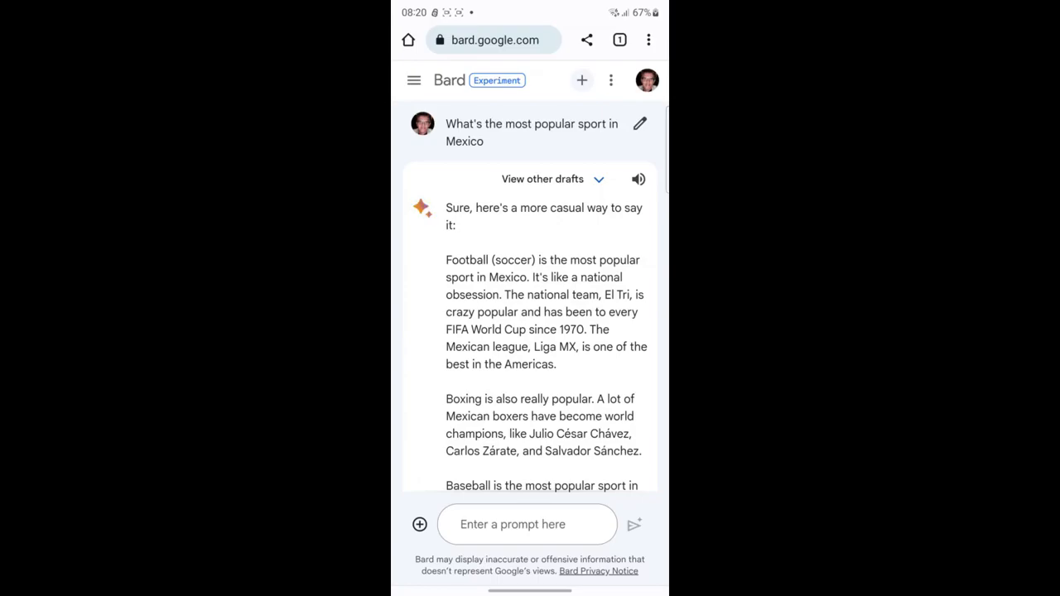
{"action": "left_click", "coordinate": [543, 179]}
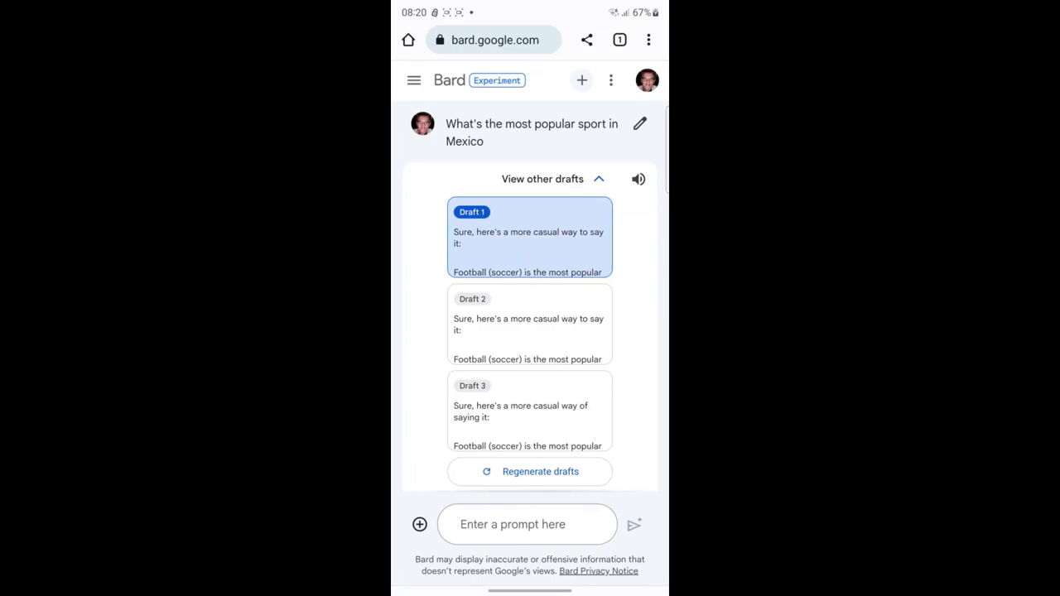
Have the casual answer read aloud, then stop the playback
{"action": "left_click", "coordinate": [638, 179]}
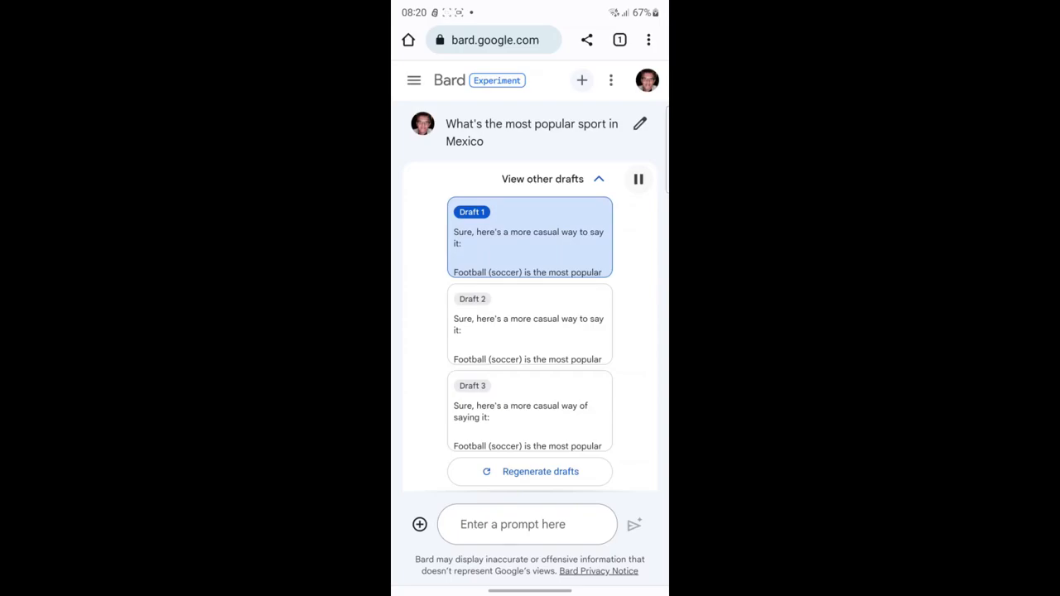
{"action": "left_click", "coordinate": [639, 179]}
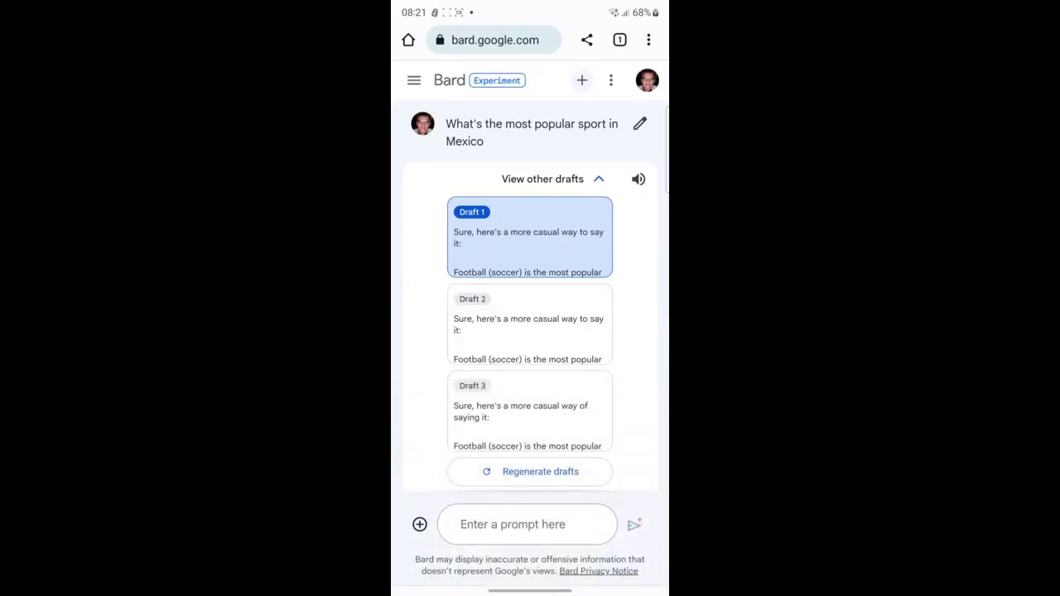
{"action": "scroll", "scroll_direction": "down", "scroll_amount": 3}
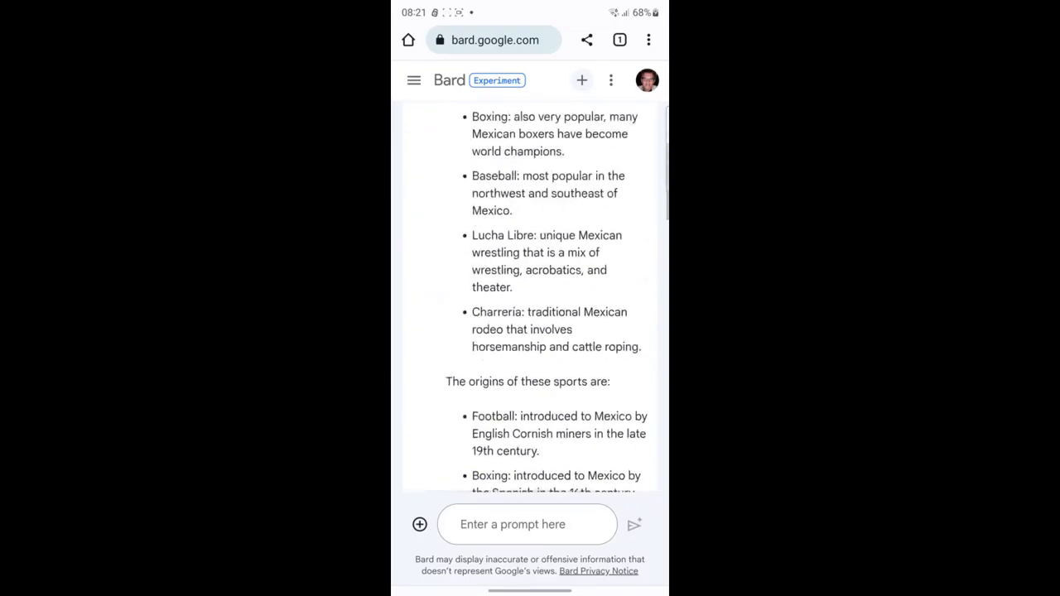
{"action": "scroll", "scroll_direction": "down", "scroll_amount": 3}
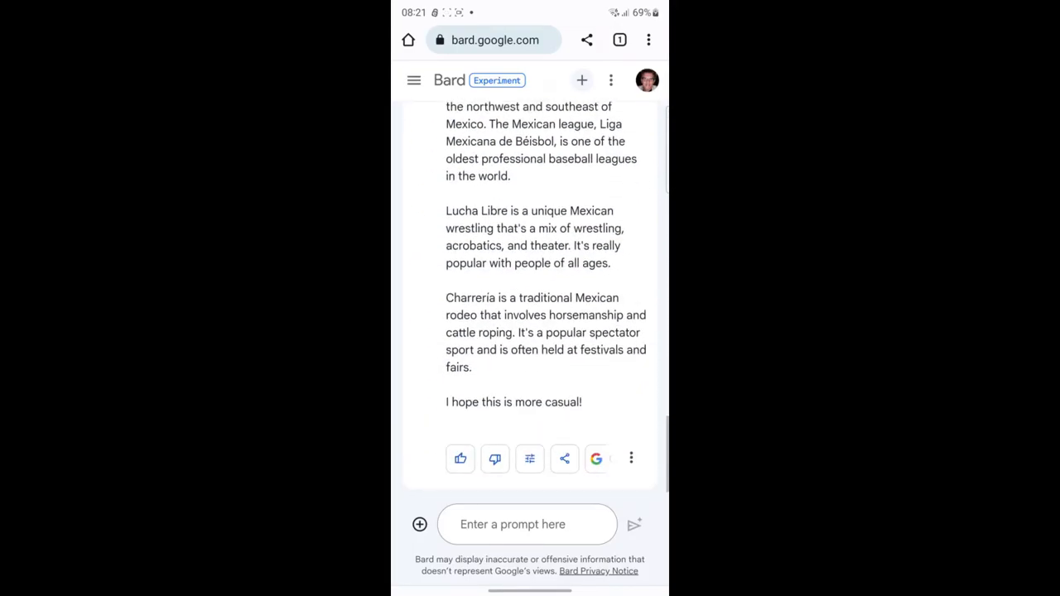
{"action": "left_click", "coordinate": [530, 457]}
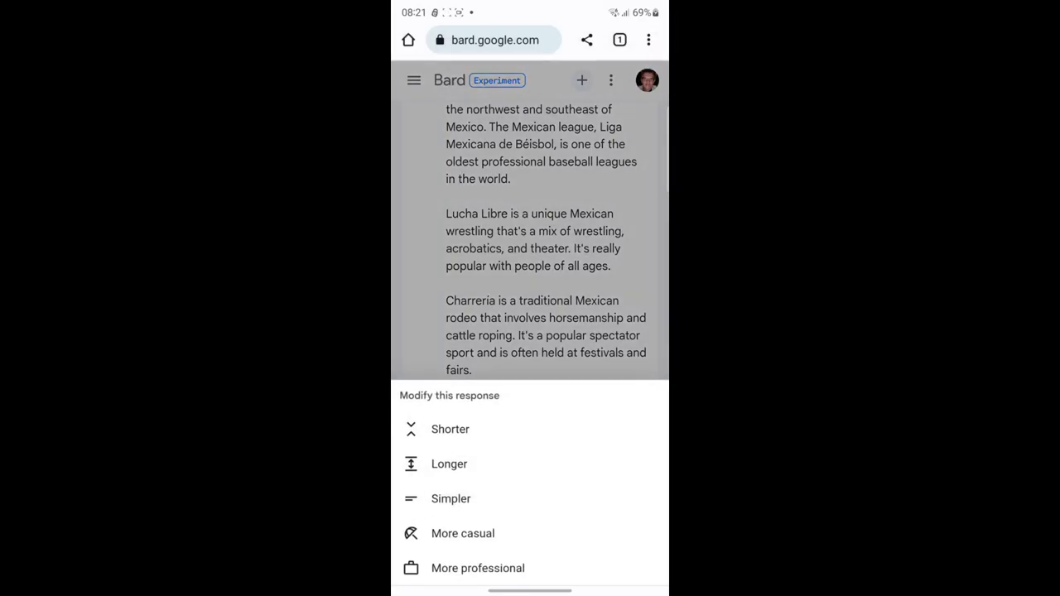
{"action": "left_click", "coordinate": [464, 533]}
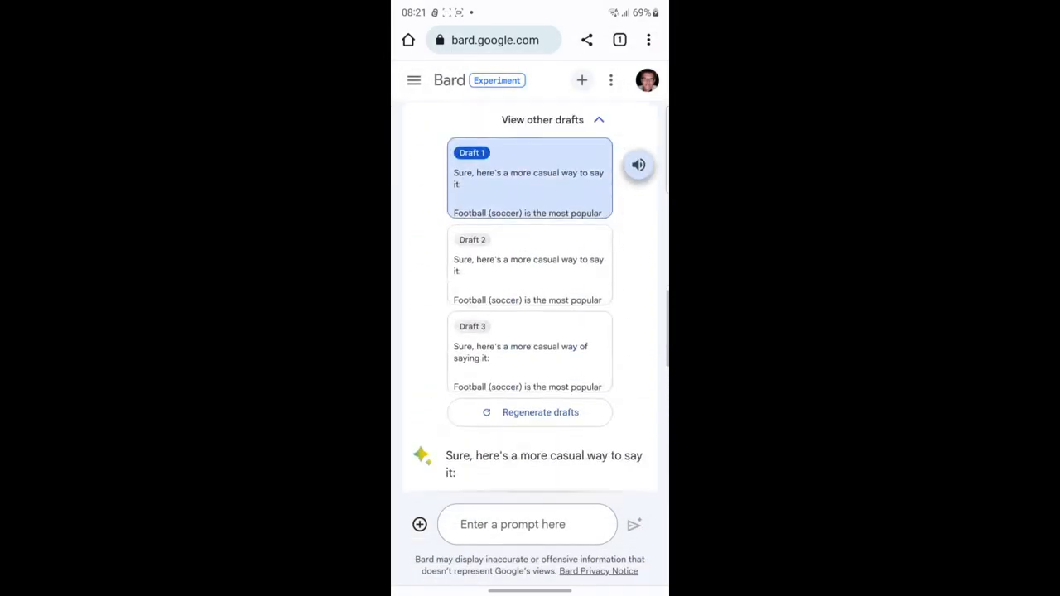